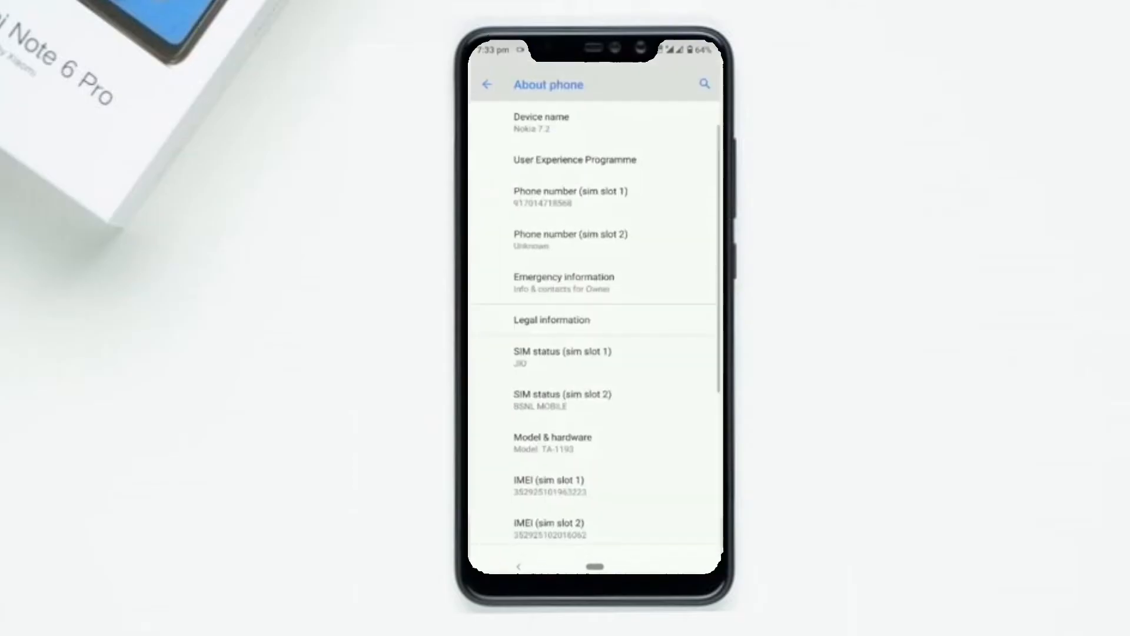
# Step: Expand Advanced system settings and open Developer options, scrolling to OEM unlocking
pyautogui.scroll(-3)
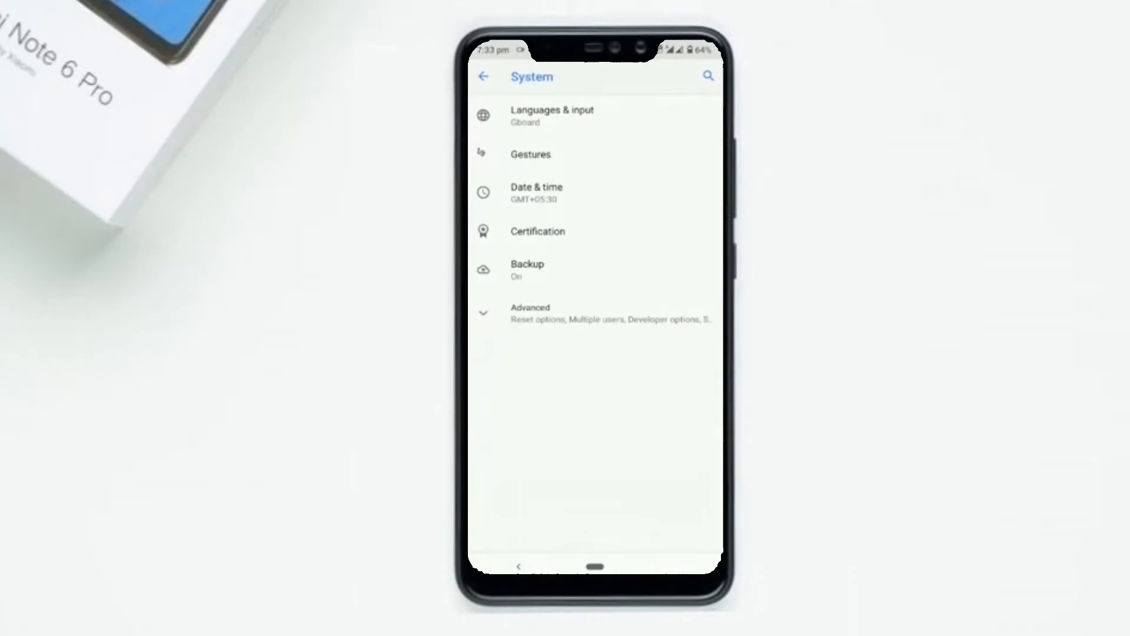
pyautogui.click(529, 312)
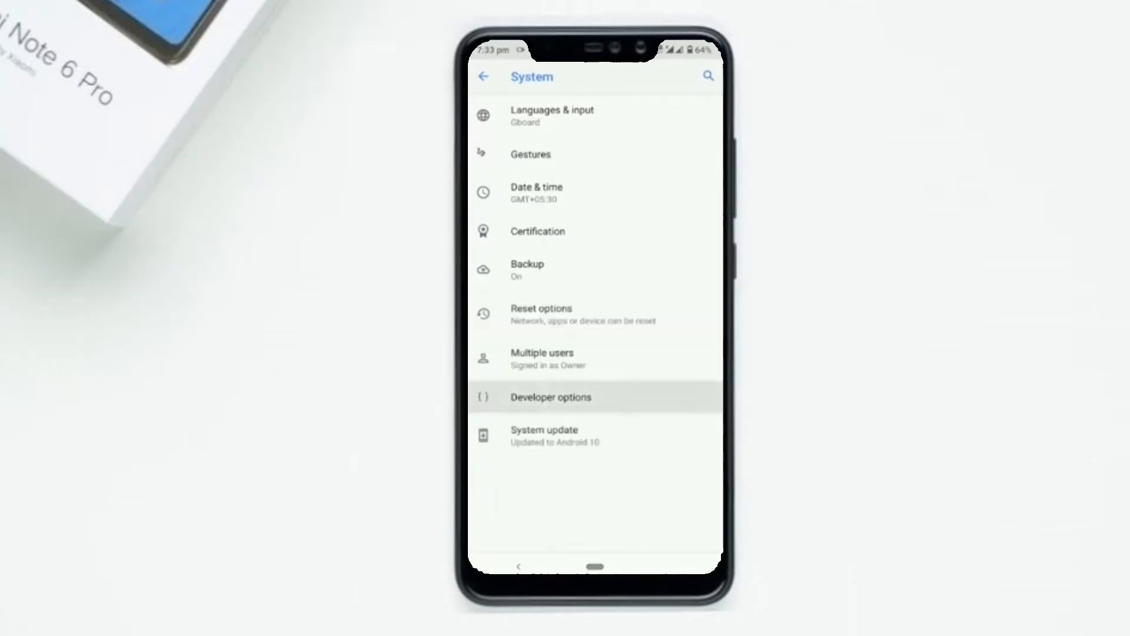
pyautogui.click(550, 396)
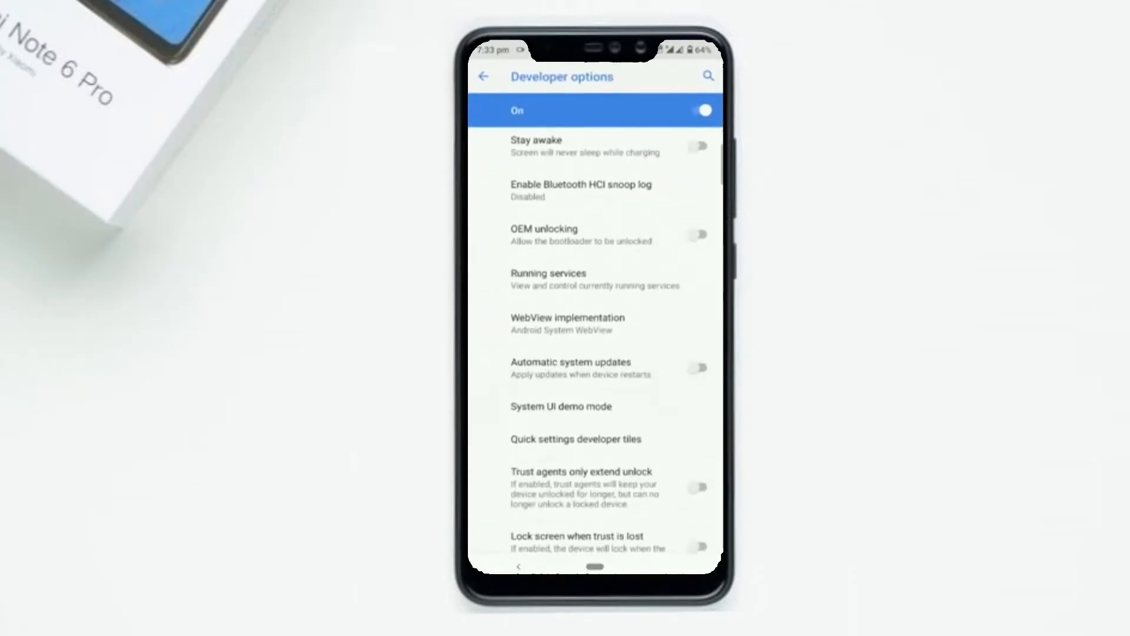
pyautogui.scroll(-3)
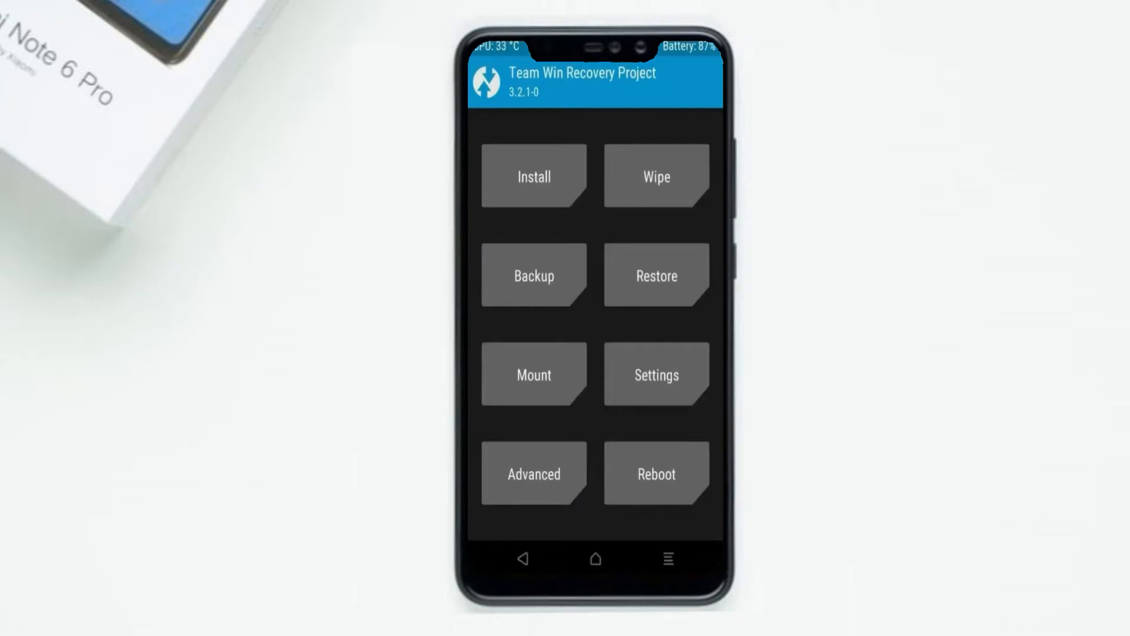
# Step: Back up boot, recovery, system, data and modem partitions to micro SD, then go back
pyautogui.click(533, 275)
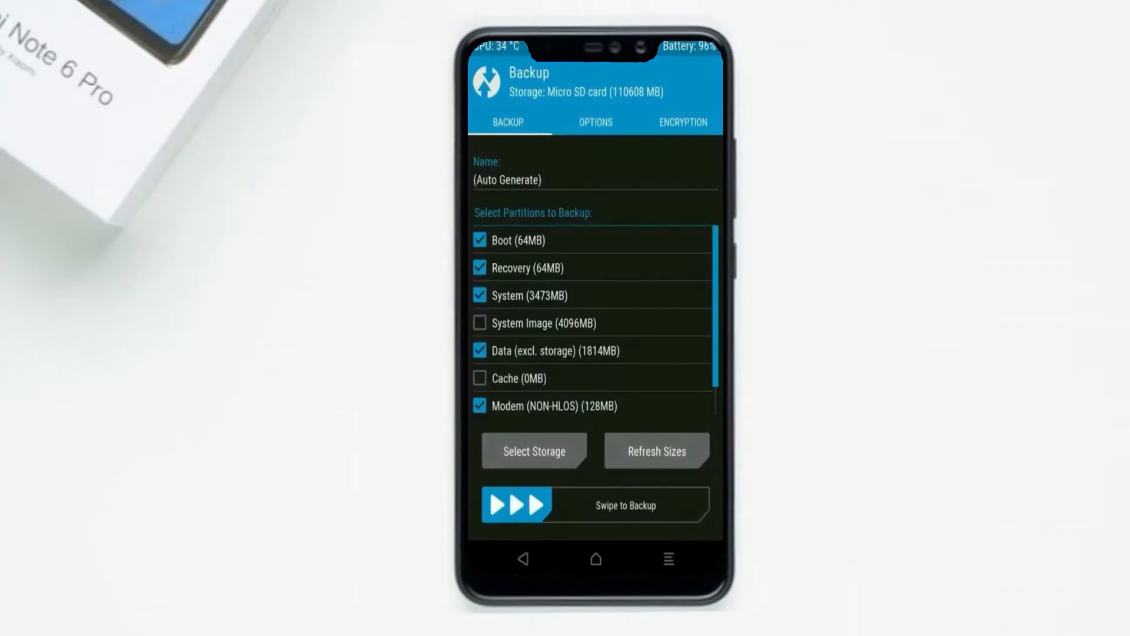
pyautogui.moveTo(517, 505); pyautogui.dragTo(678, 505)
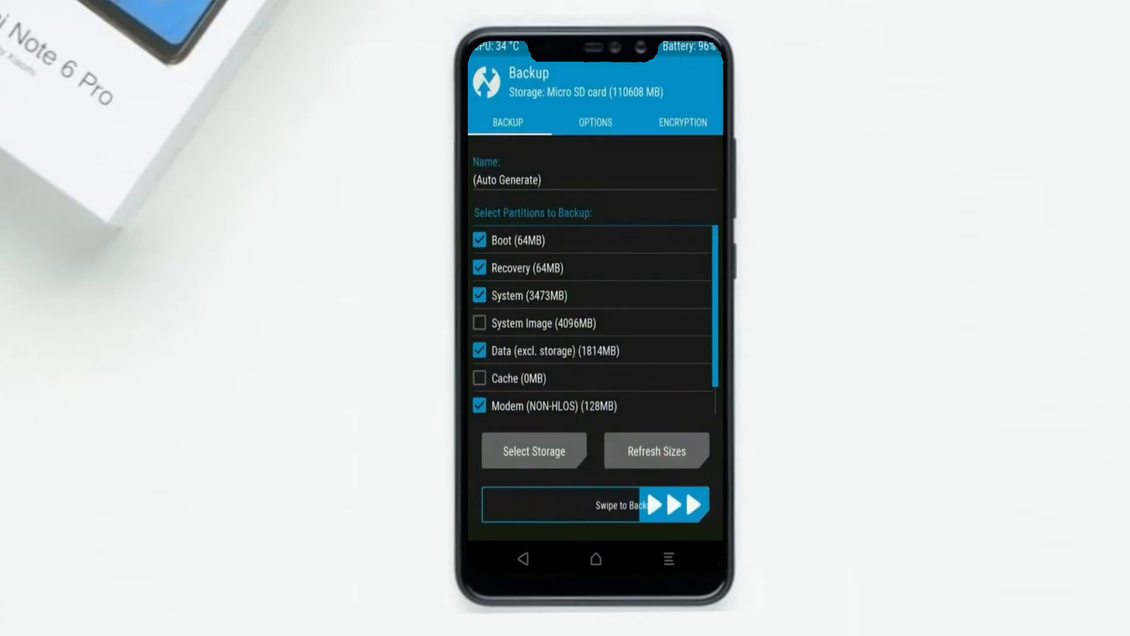
pyautogui.moveTo(512, 504); pyautogui.dragTo(699, 504)
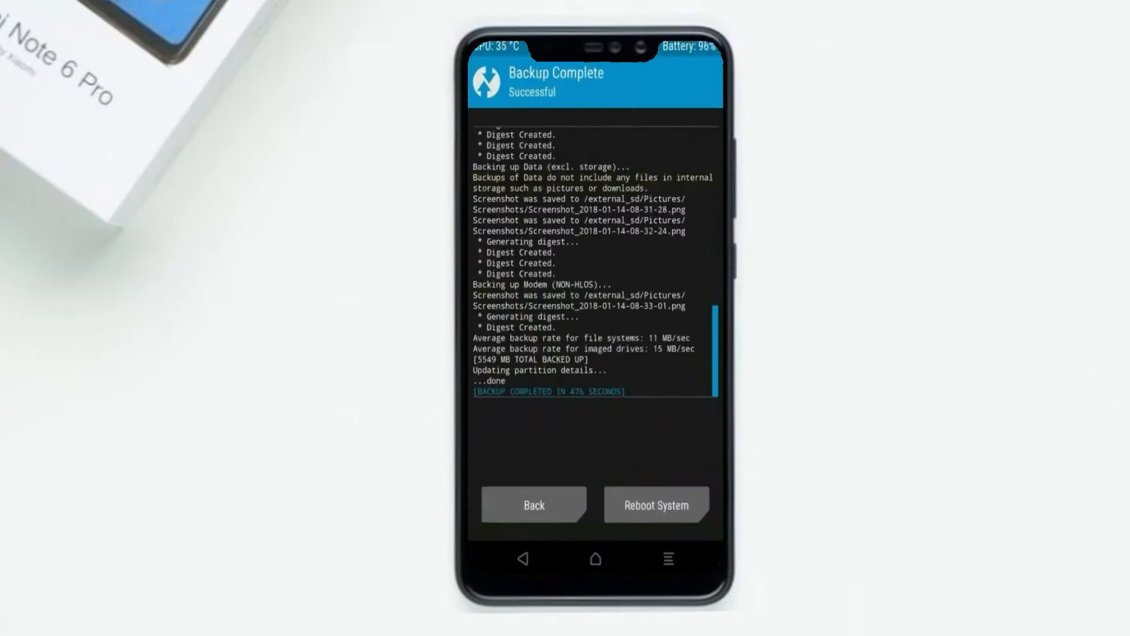
pyautogui.click(534, 504)
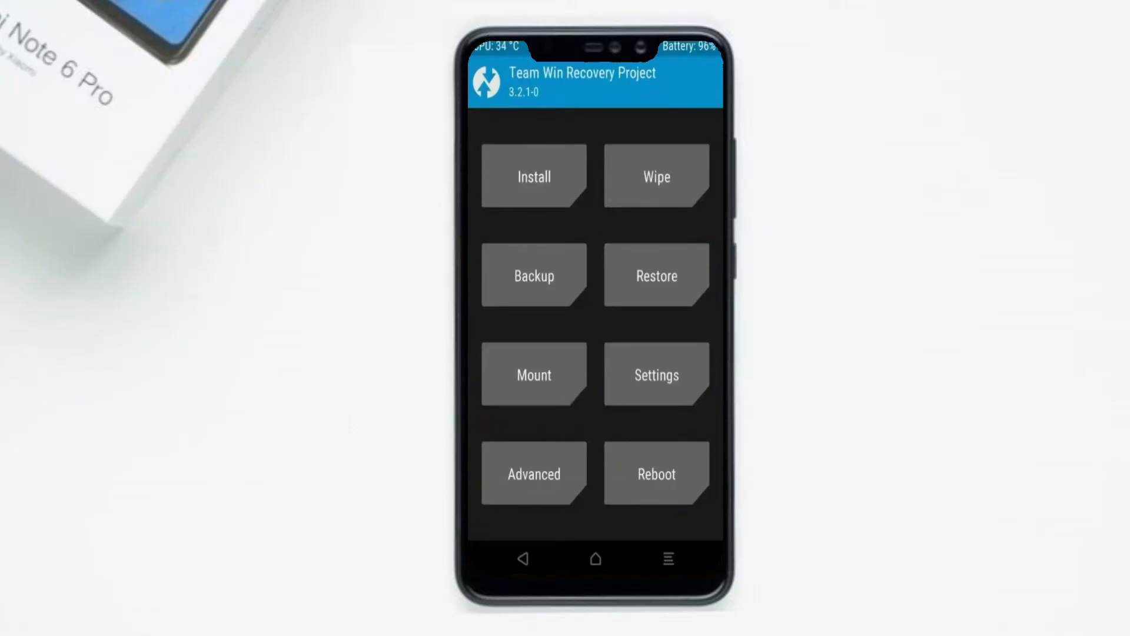
# Step: Advanced-wipe Dalvik/ART Cache, System, Data and Cache, then return to the main menu
pyautogui.click(655, 176)
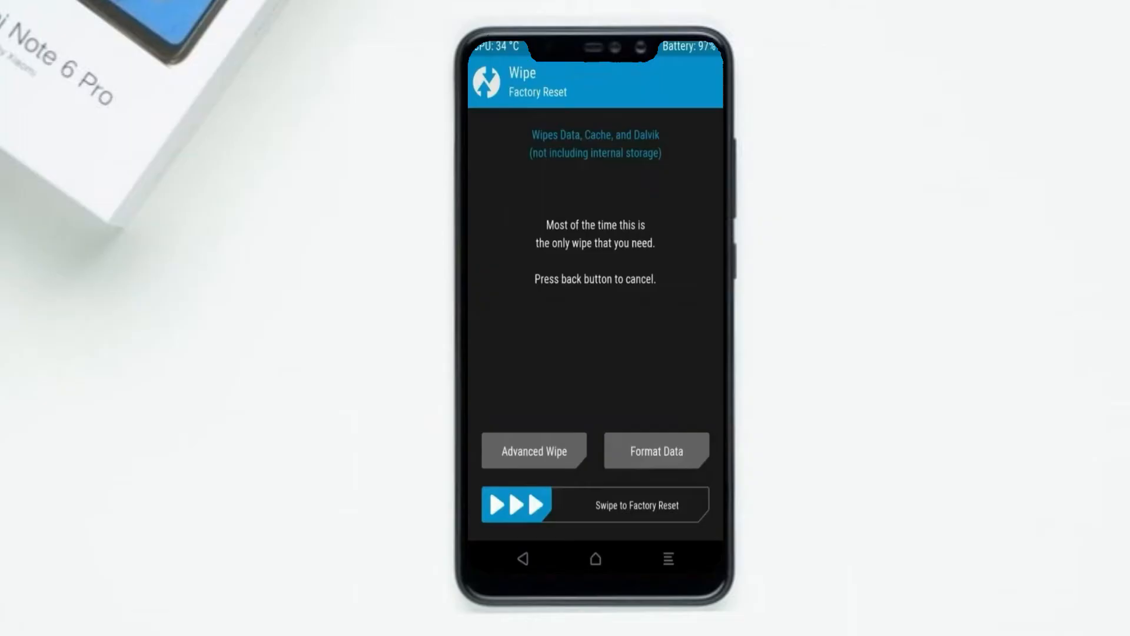
pyautogui.click(534, 451)
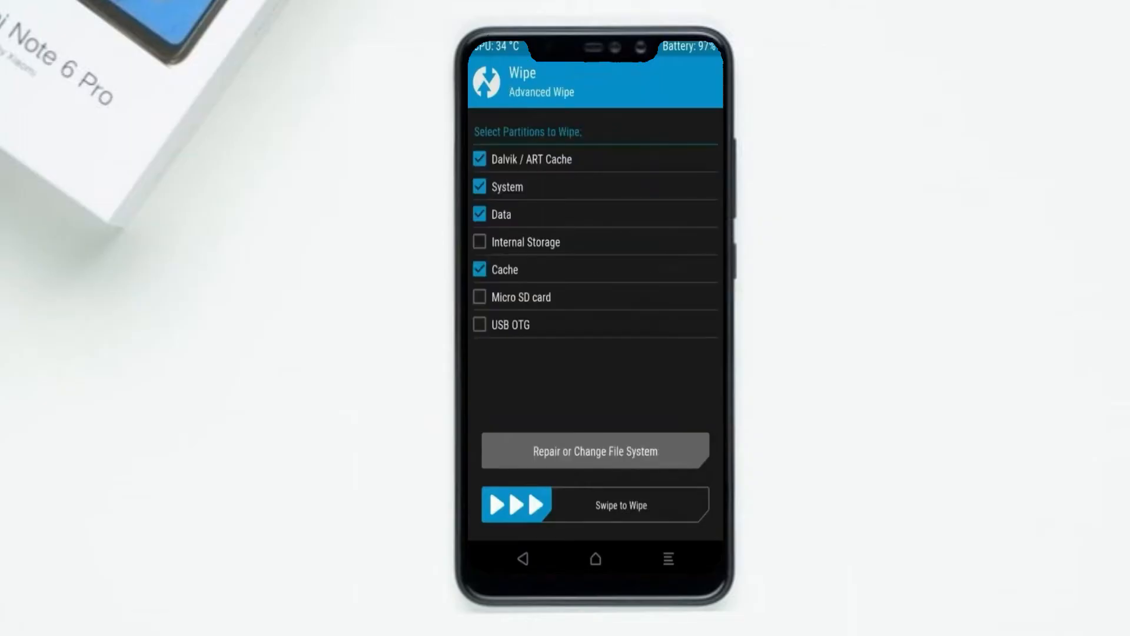
pyautogui.moveTo(516, 504); pyautogui.dragTo(569, 504)
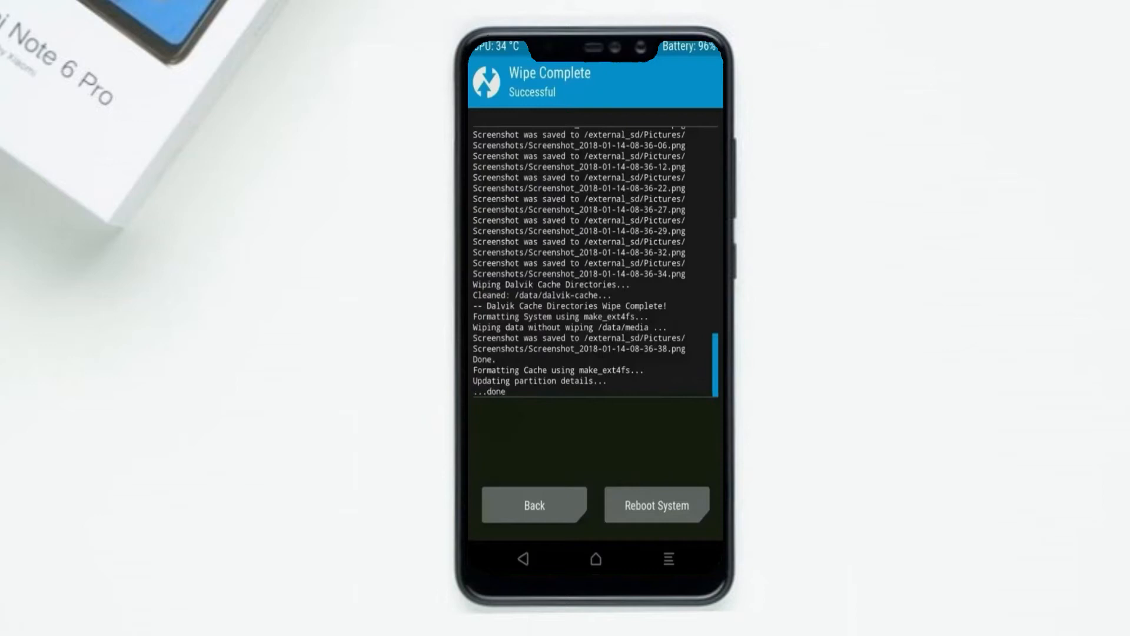
pyautogui.click(533, 504)
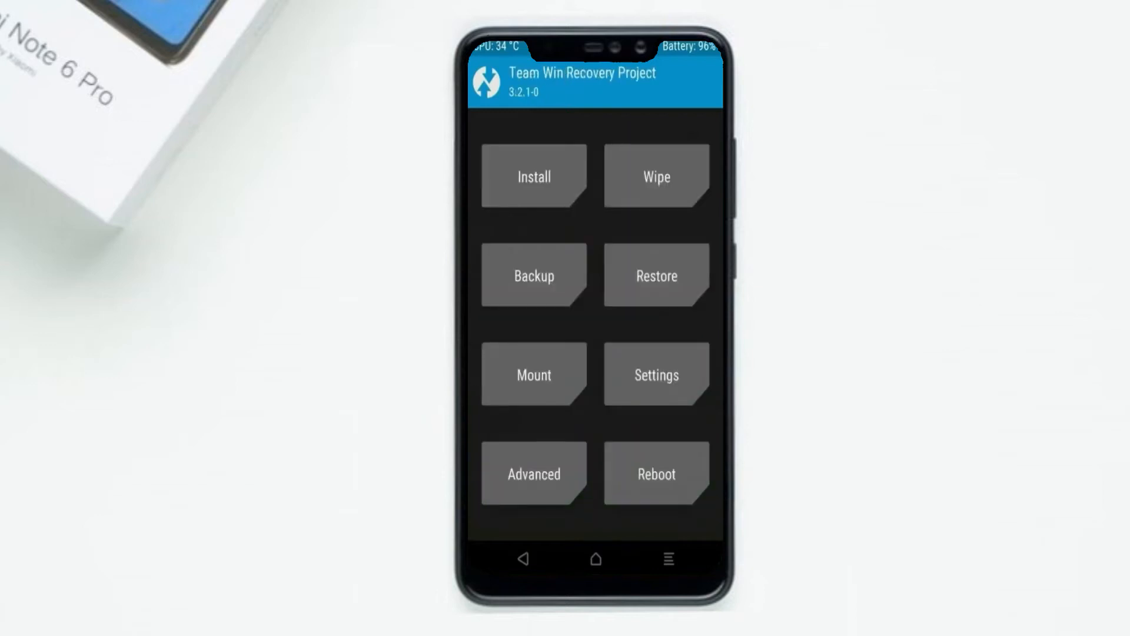
# Step: Flash the LineageOS ROM and Open GApps zips, wipe cache/Dalvik, and reboot the system
pyautogui.click(533, 176)
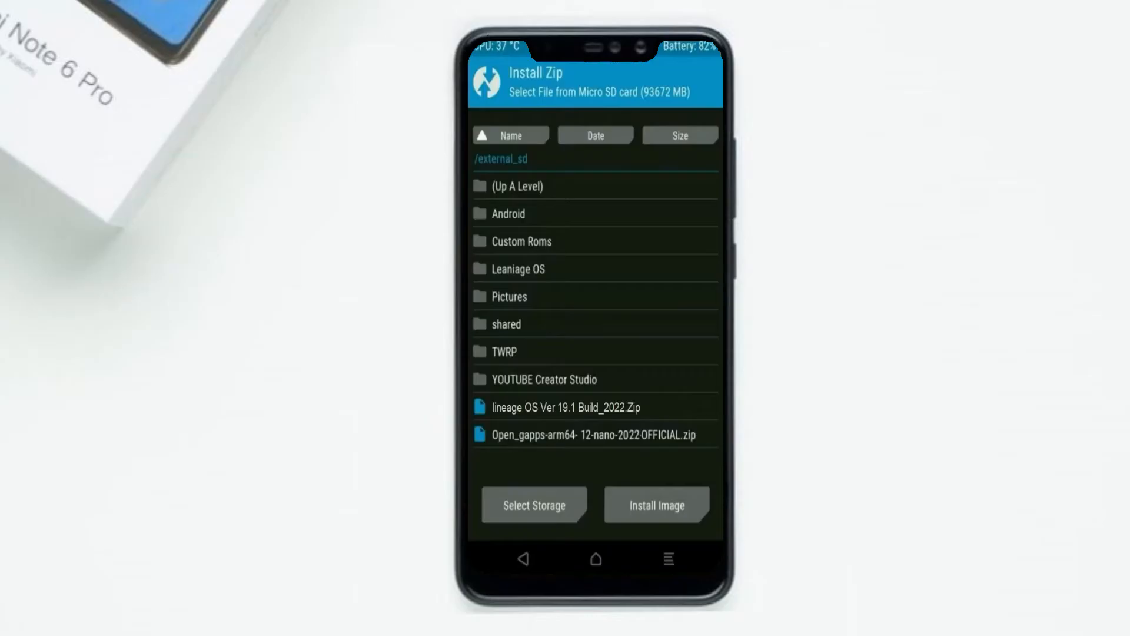
pyautogui.click(566, 407)
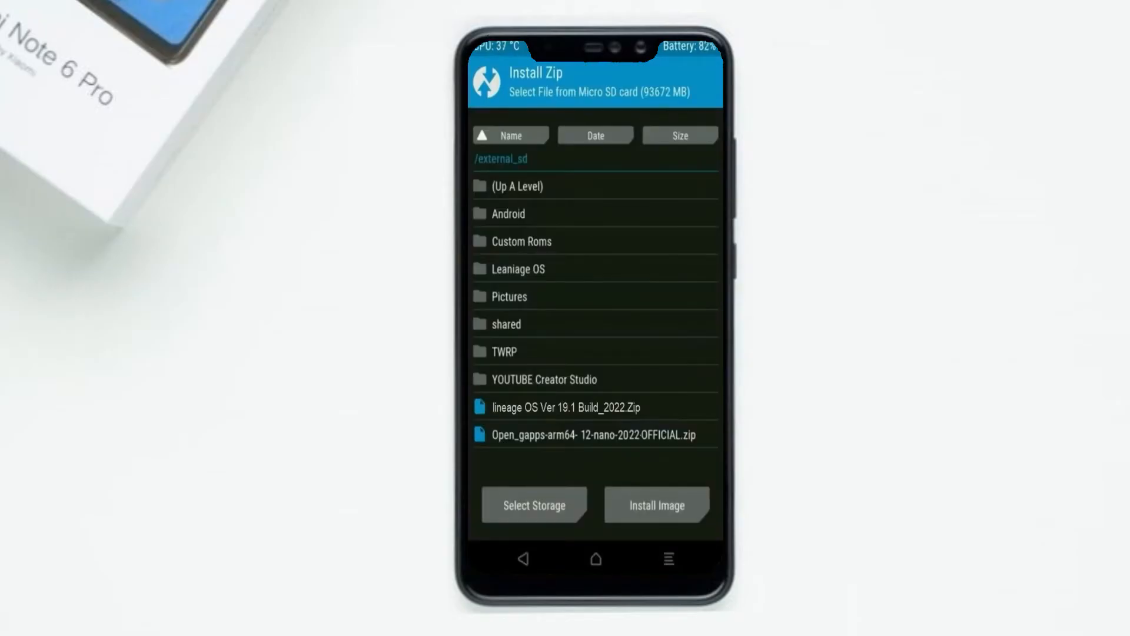
pyautogui.click(596, 435)
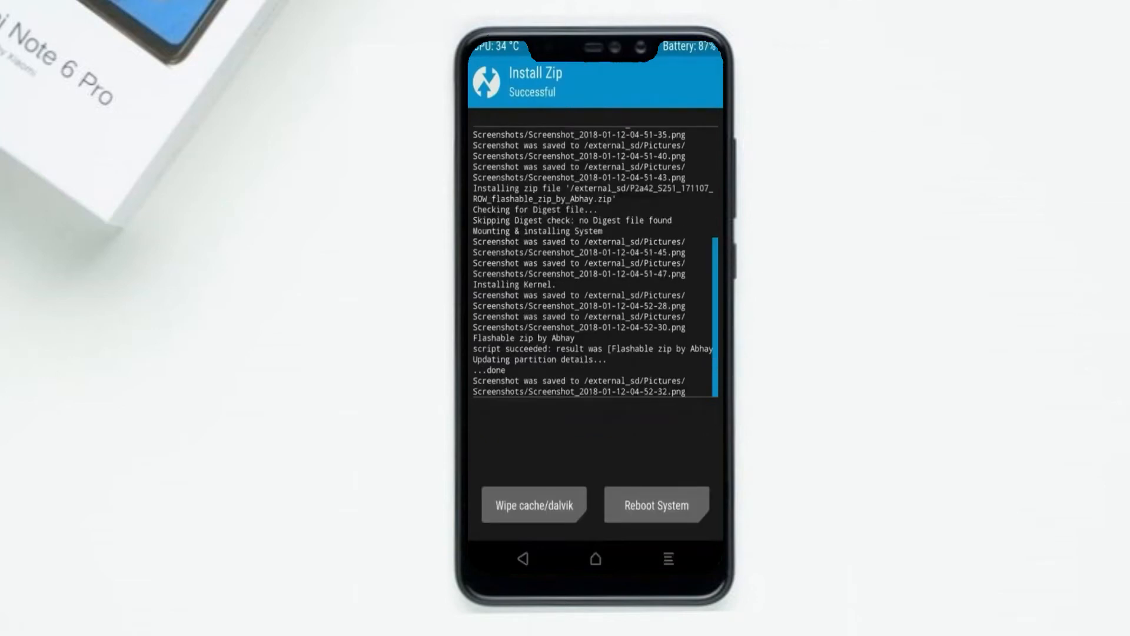
pyautogui.click(534, 504)
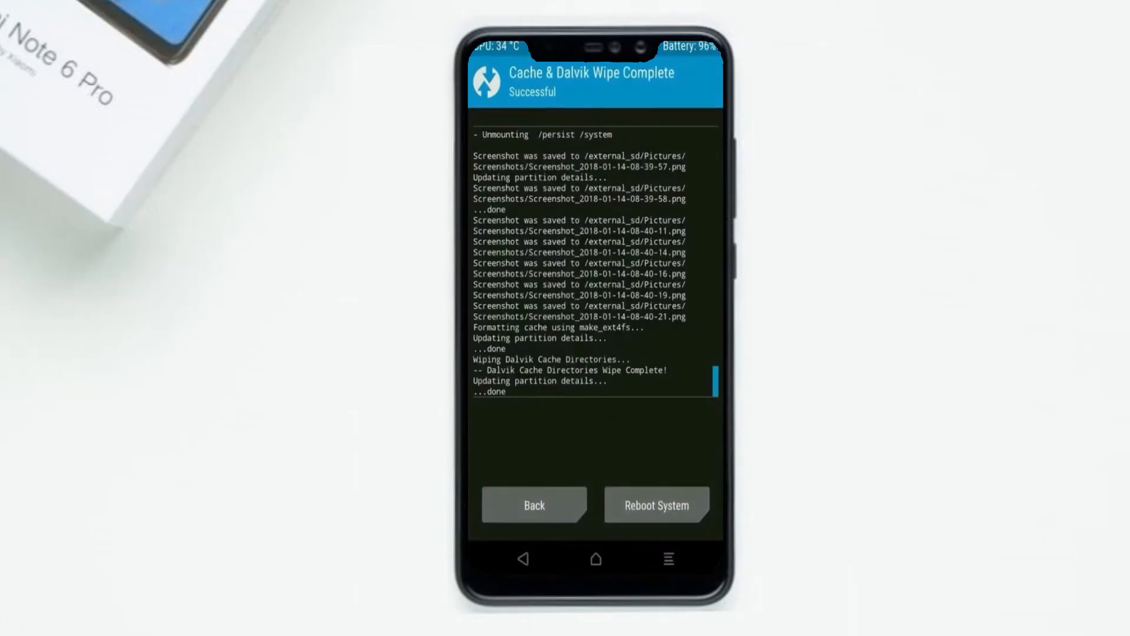
pyautogui.click(657, 505)
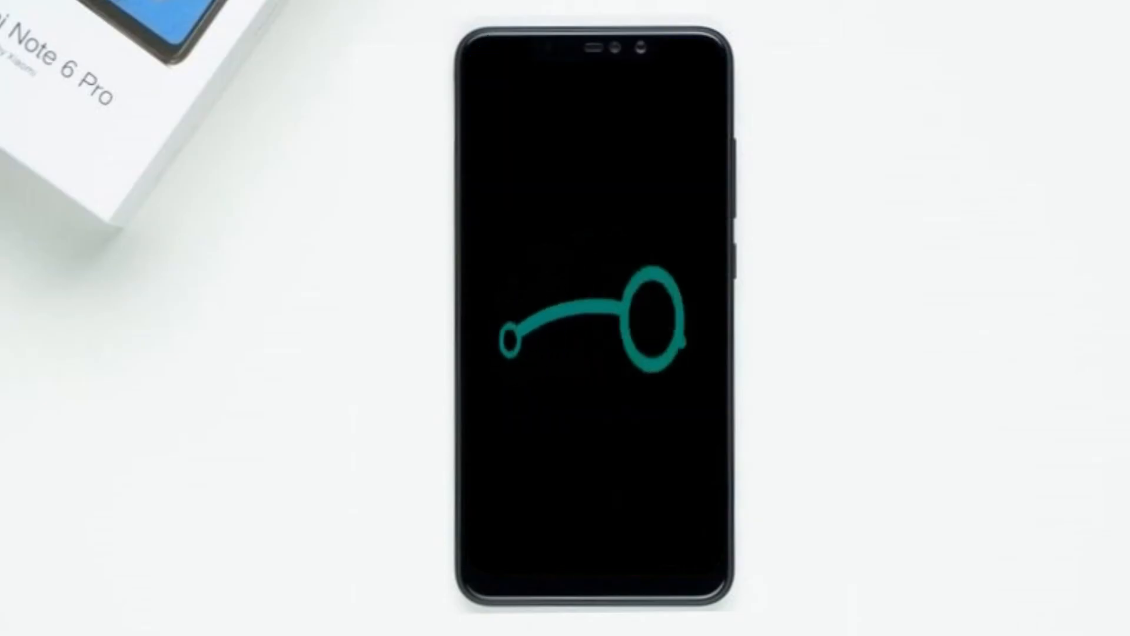